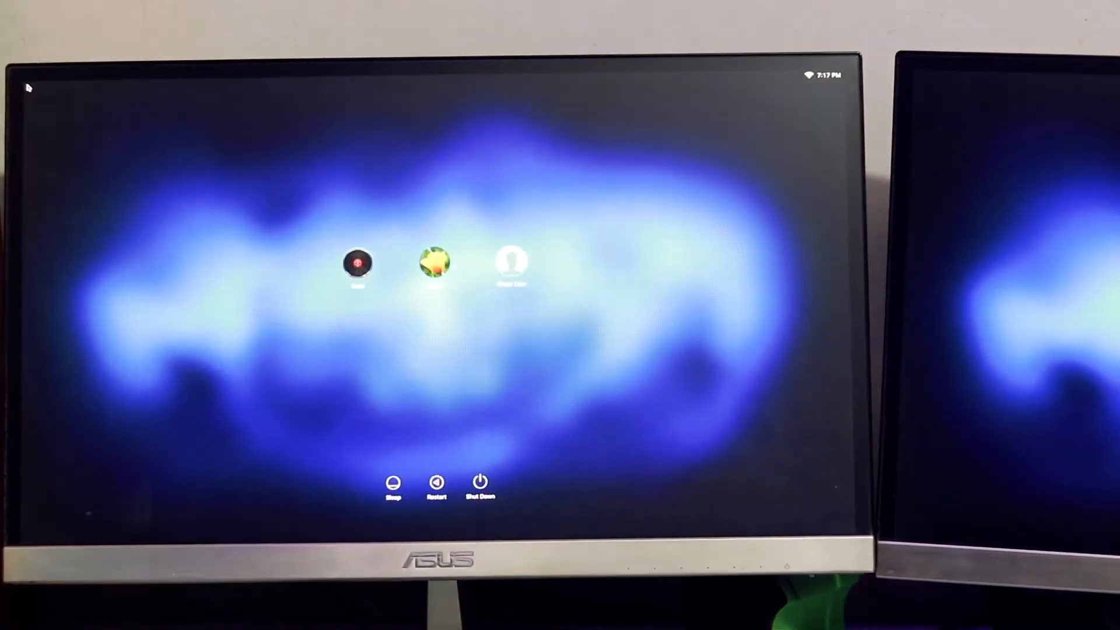
Boot macOS High Sierra from the macOS drive icon in the Clover menu
click(435, 265)
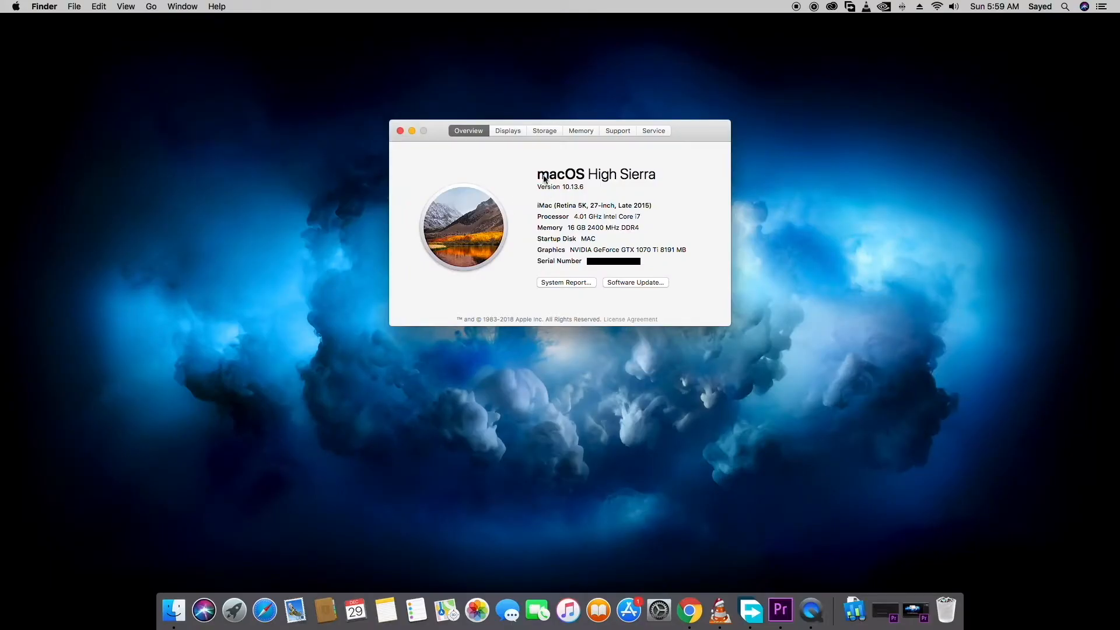
Reveal the build number, highlight the iMac model, and show two VZ229 displays on the GTX 1070 Ti
click(565, 187)
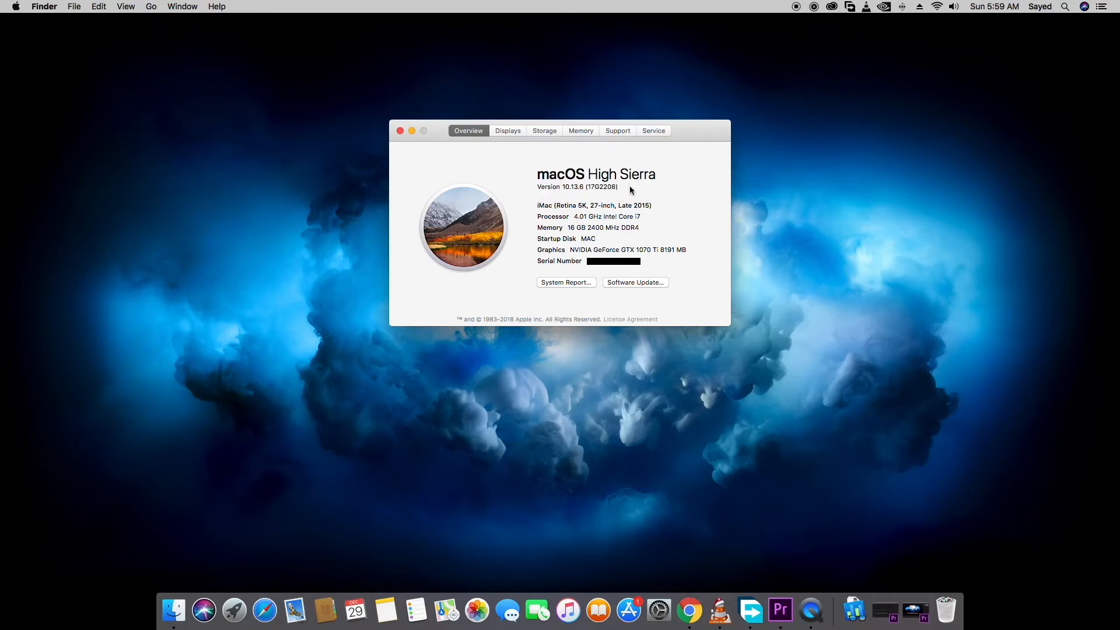
drag(570, 205, 651, 205)
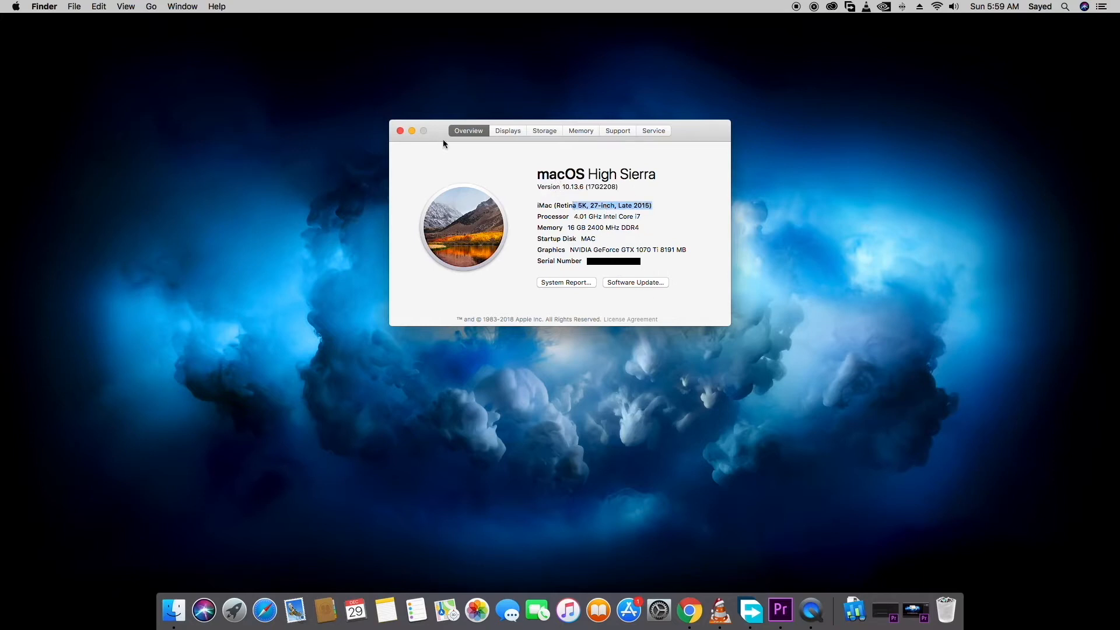
click(507, 131)
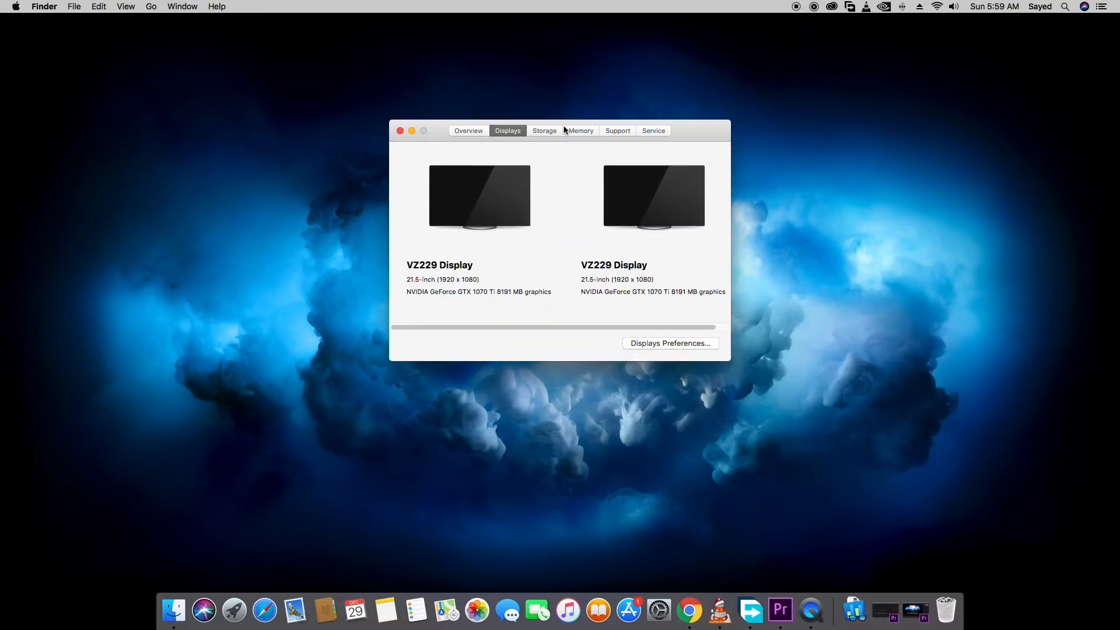
drag(435, 292, 534, 291)
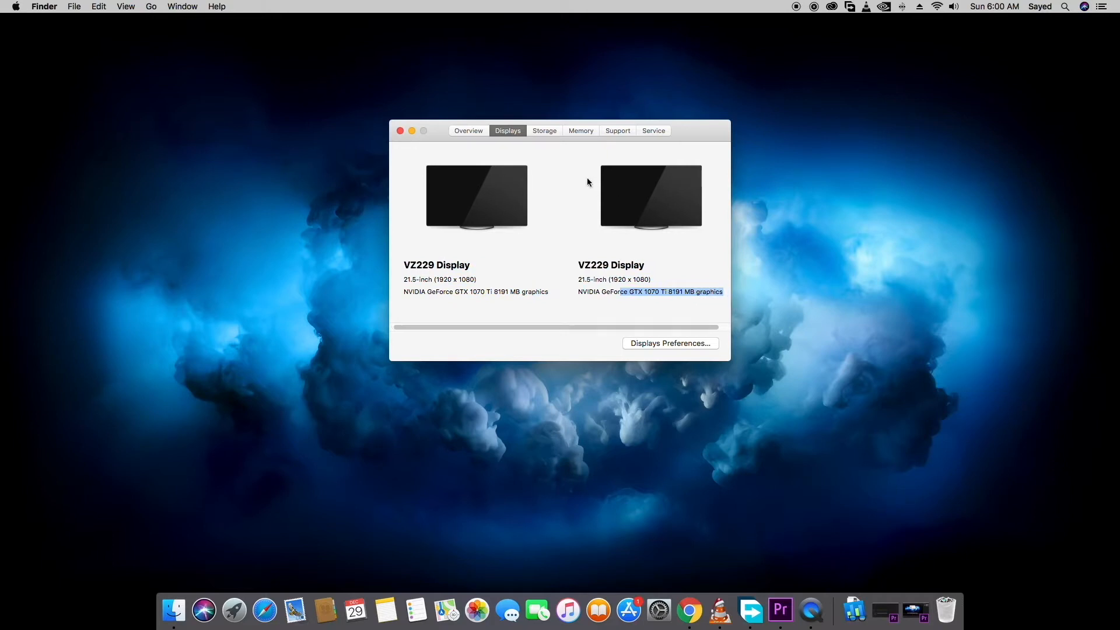
Review the three drives' storage, then the 16 GB memory in two 8 GB slots
click(543, 130)
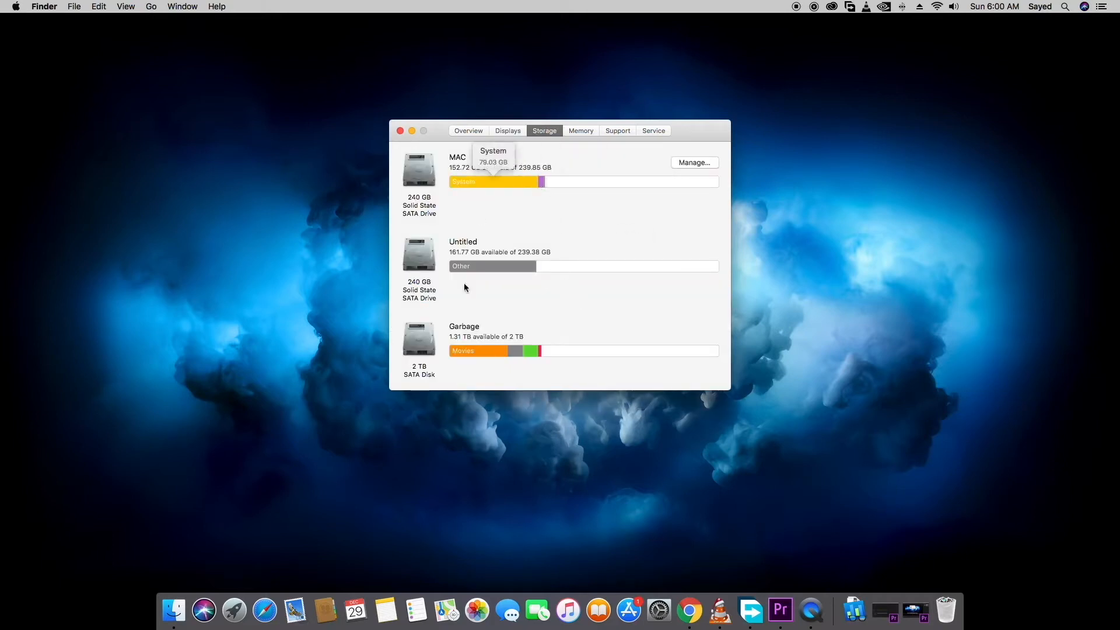
click(580, 129)
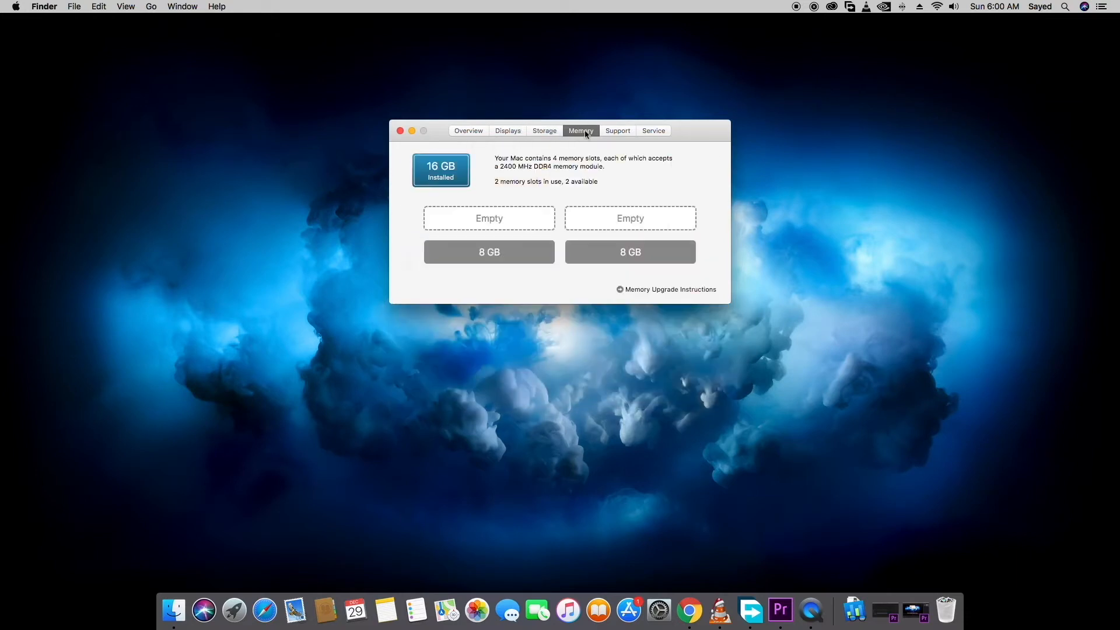
Close About This Mac and bring up the Launchpad grid of installed apps
click(401, 131)
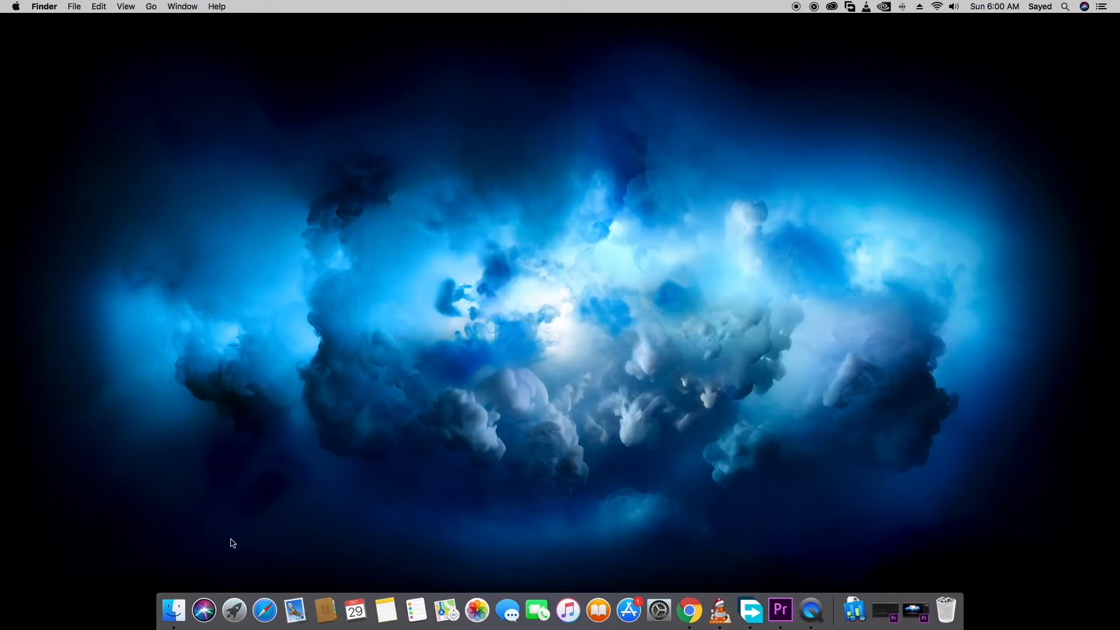
click(235, 610)
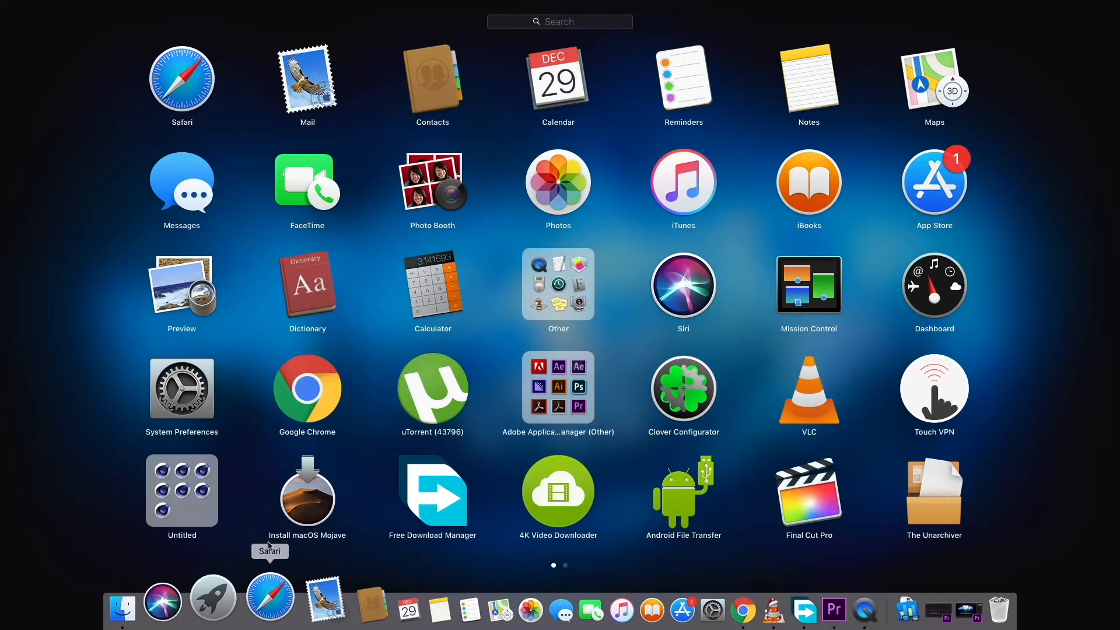
scroll(left, 3)
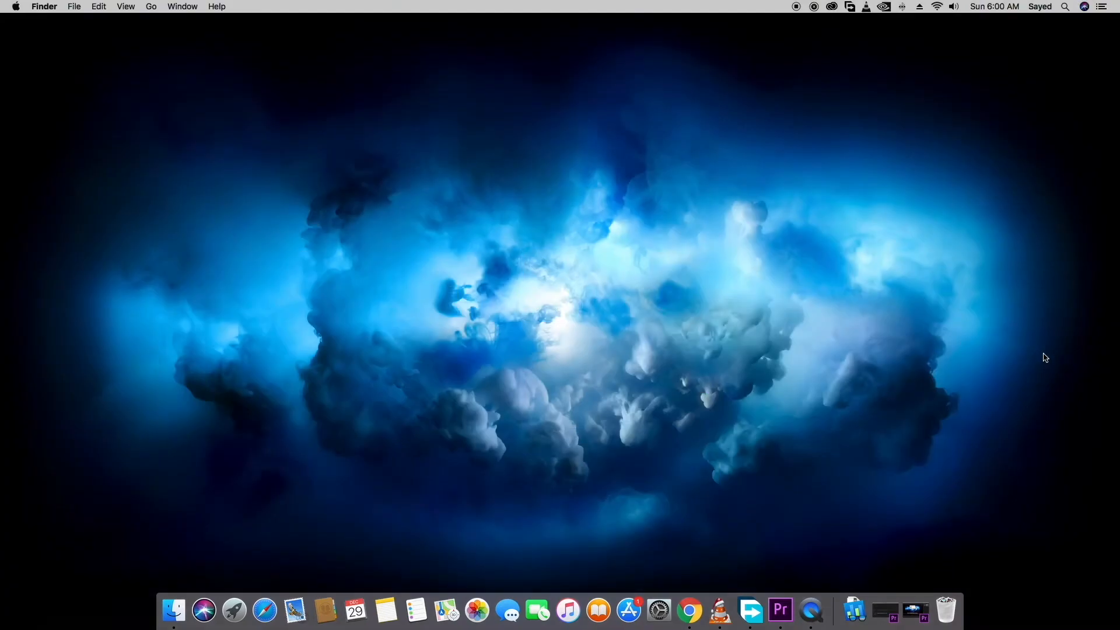
click(234, 611)
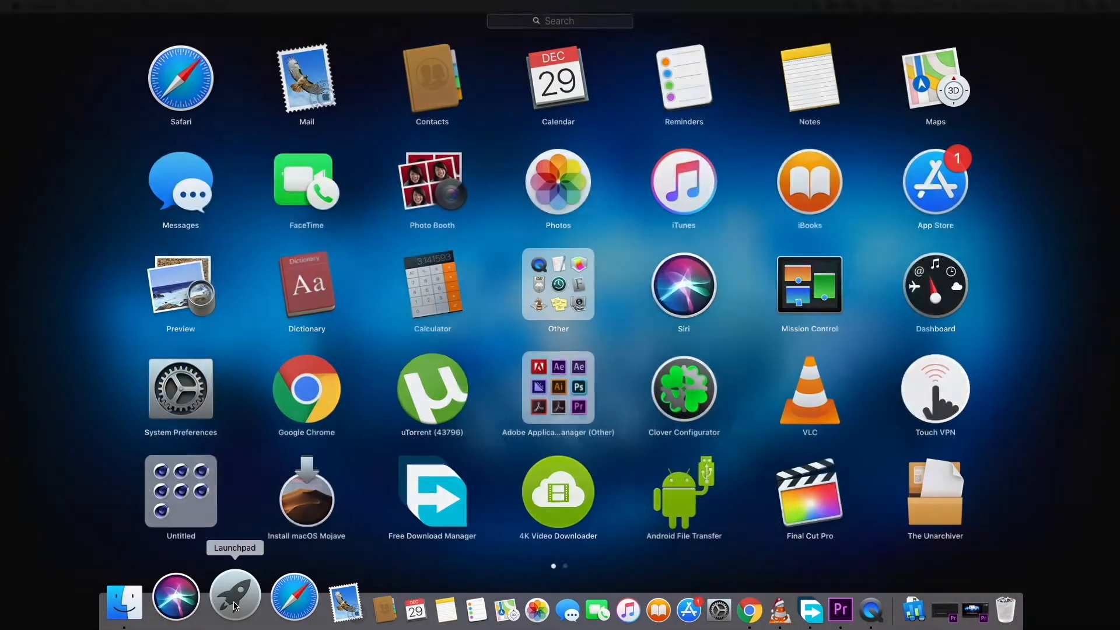